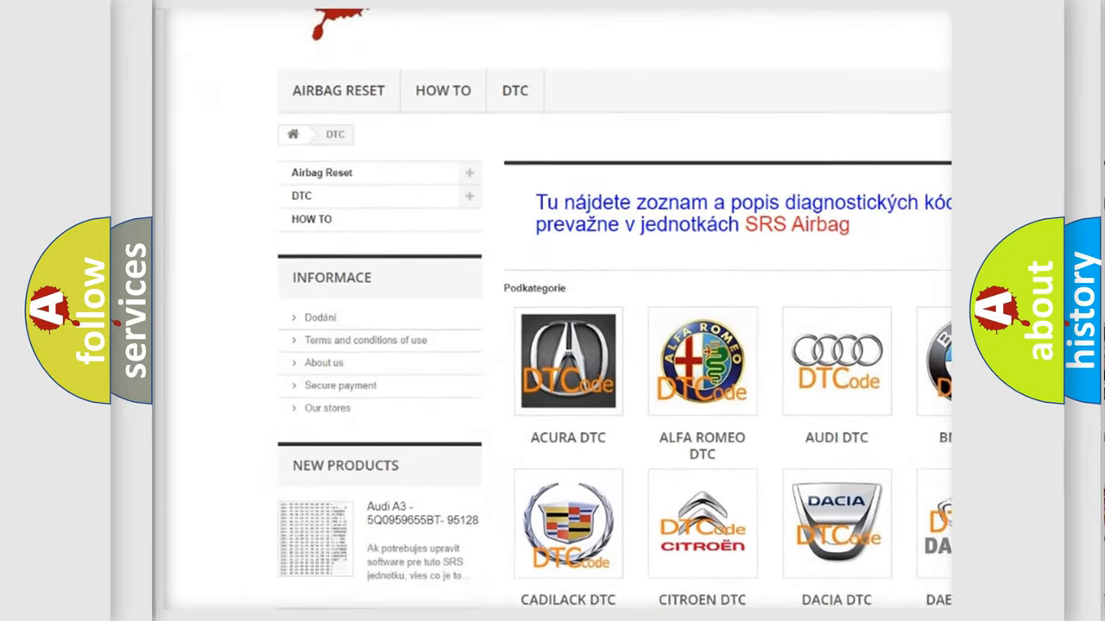
scroll("down", 3)
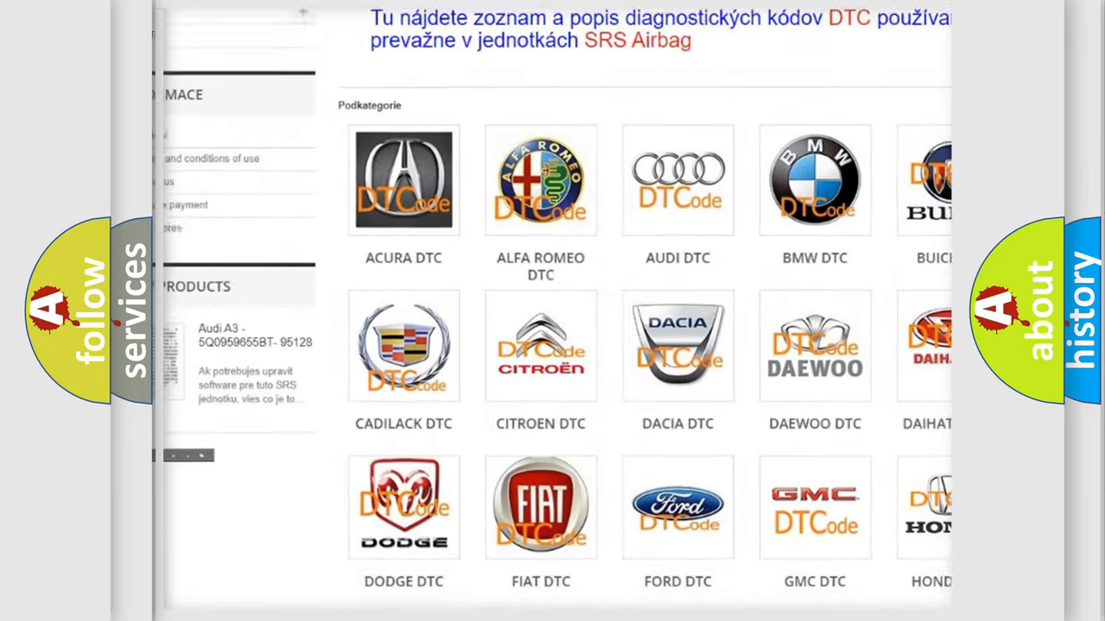
scroll("down", 3)
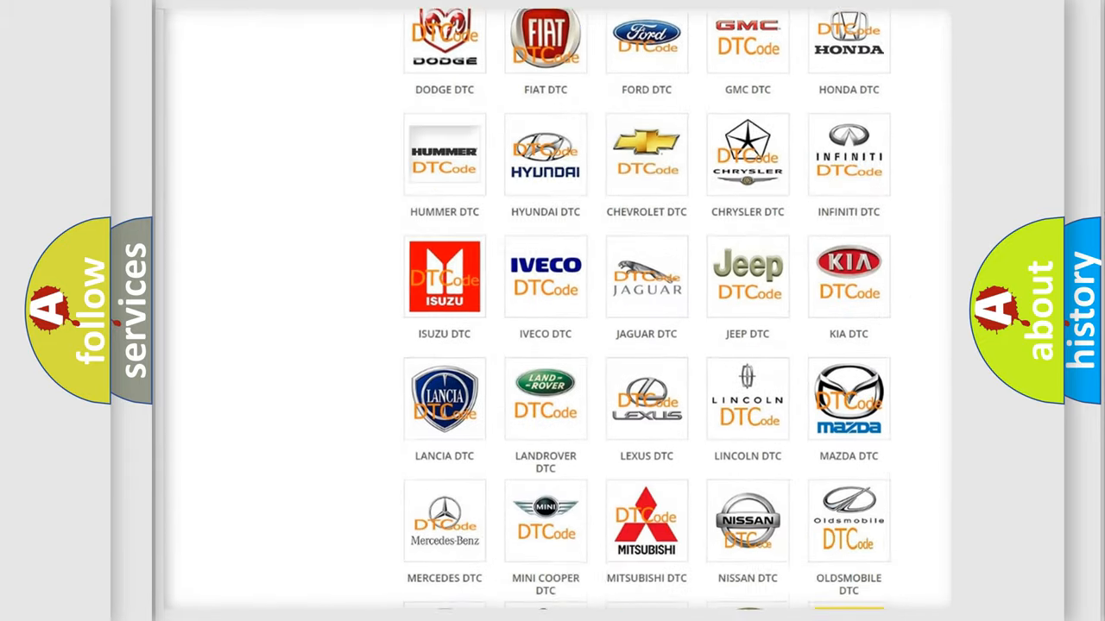
scroll("down", 3)
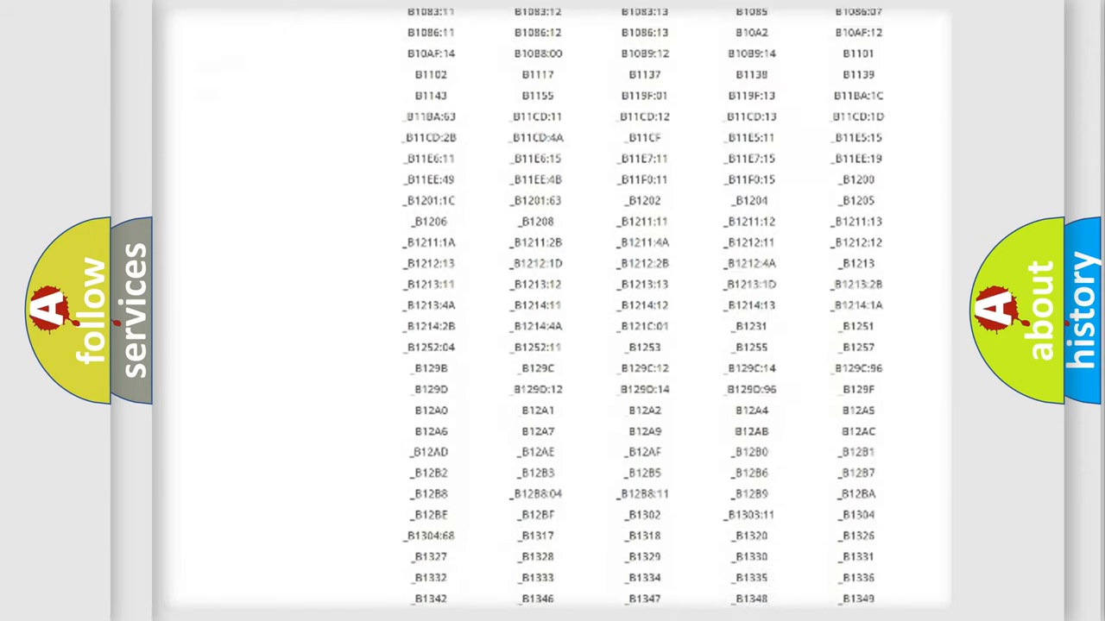
scroll("down", 3)
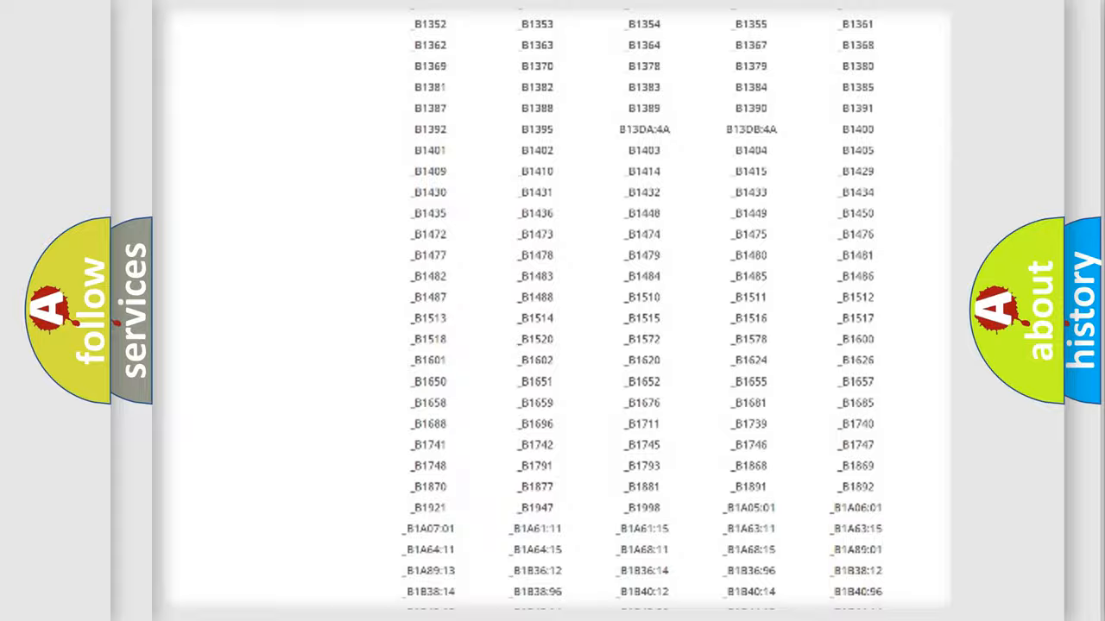